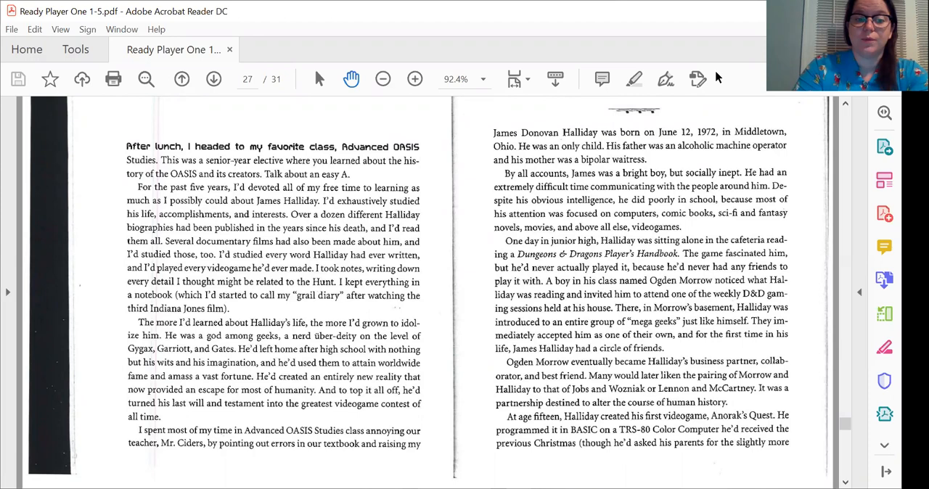
- Zoom in on the Halliday biography spread, raising magnification from 92.4% to 104%
click(415, 78)
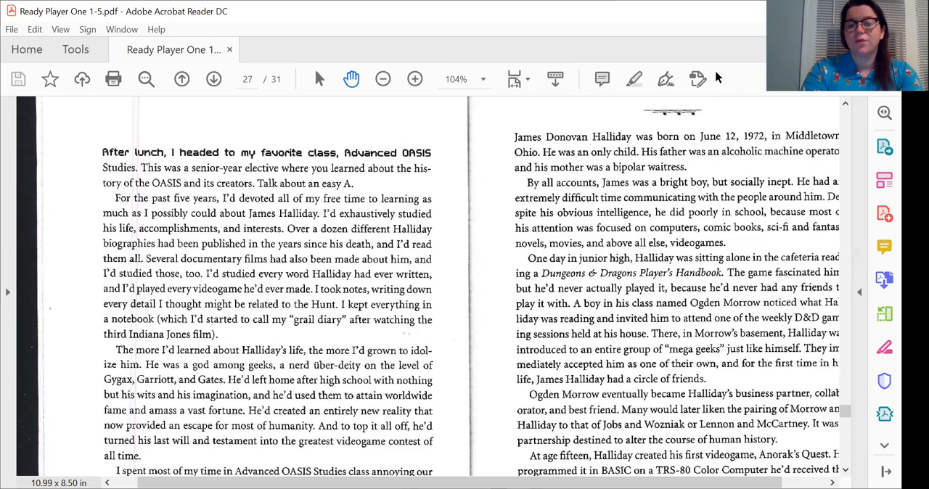
- Scroll to the top of the spread showing the chapter heading and page 53 header
scroll(down, 3)
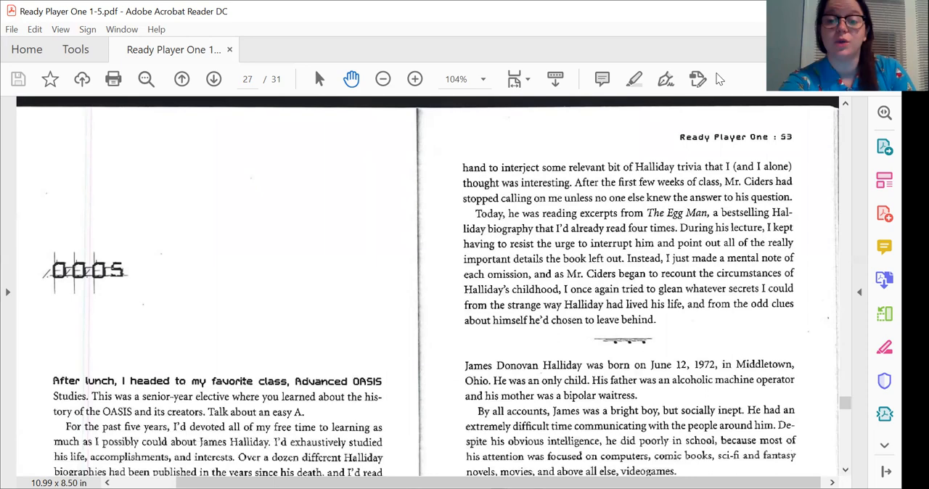
- Scroll down to the next spread, pages 54–55 on Anorak's Quest and Gregarious Games
scroll(down, 3)
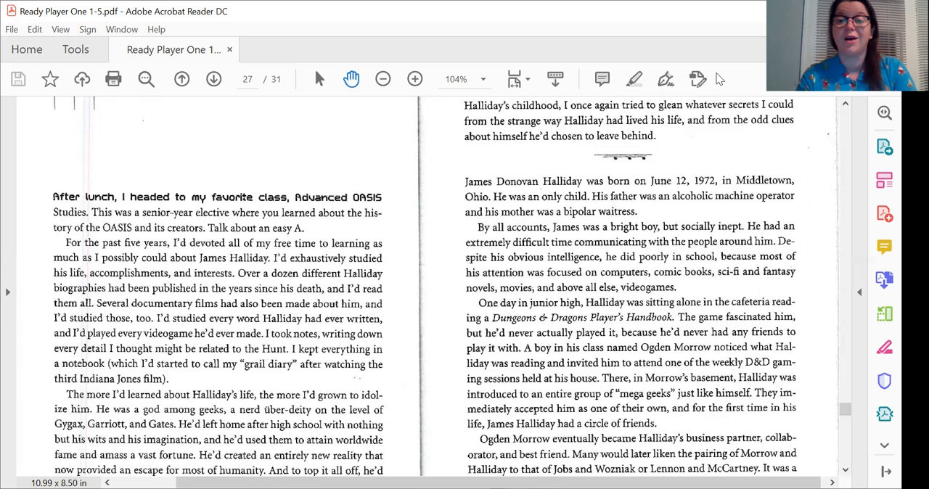
scroll(down, 3)
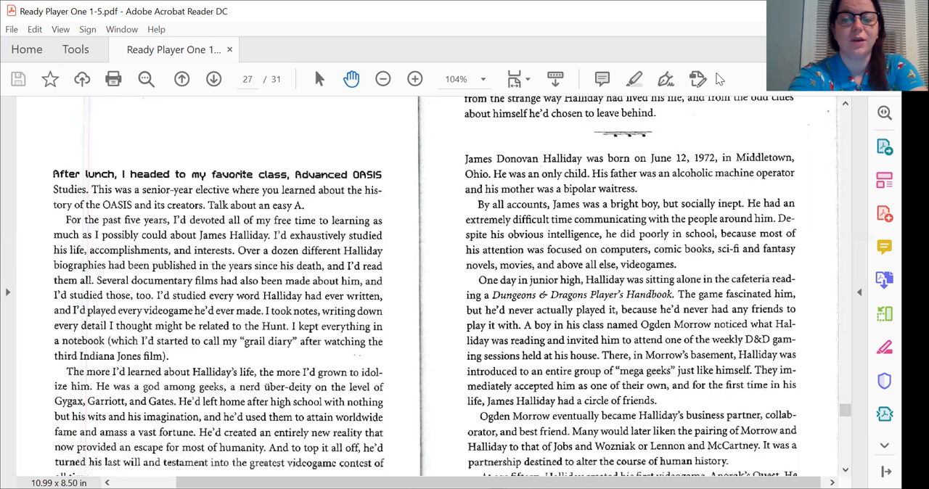
scroll(down, 3)
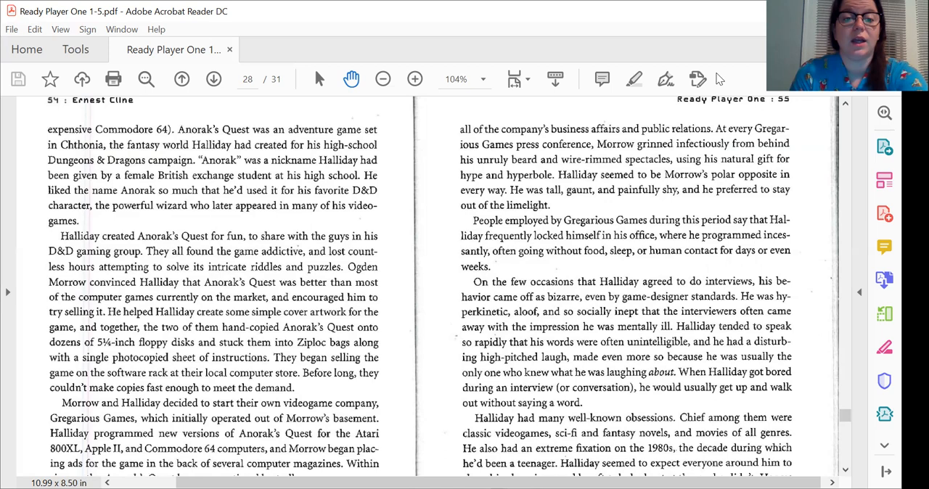
- Scroll down through pages 54–55 to where Gregarious Games moves into its first office
scroll(down, 3)
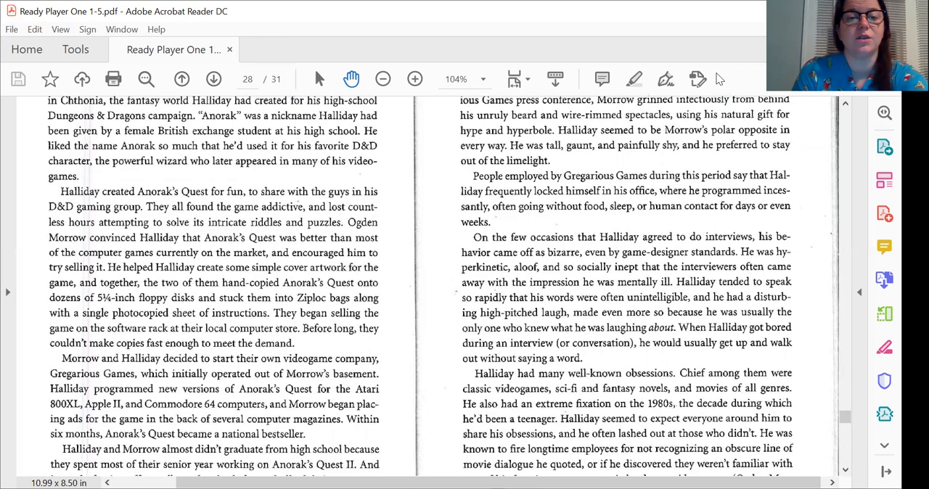
scroll(down, 3)
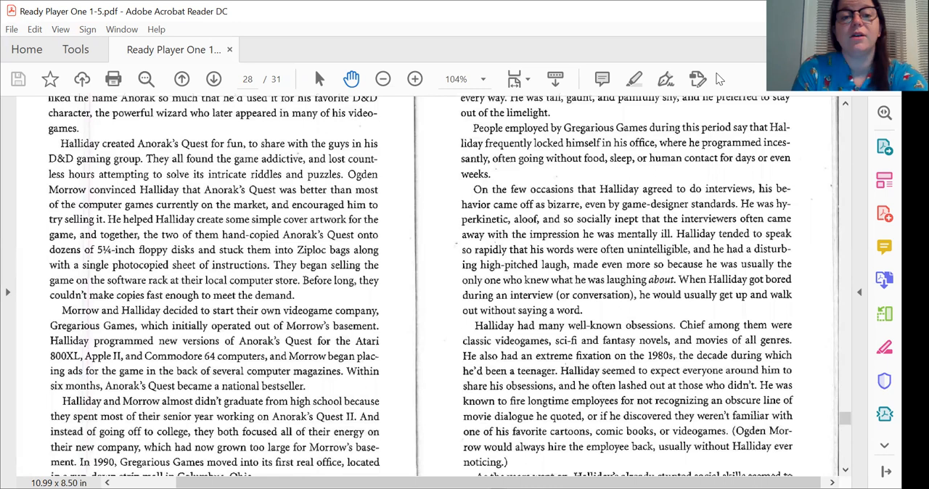
scroll(down, 3)
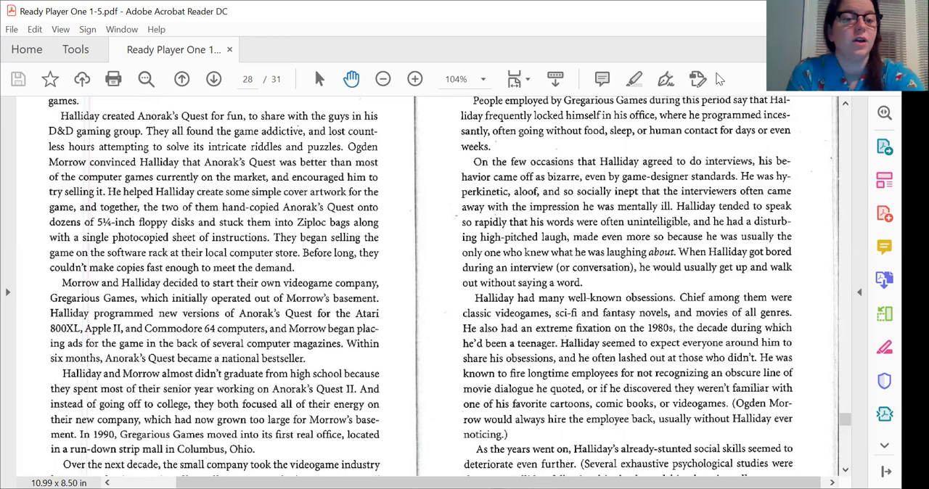
scroll(down, 3)
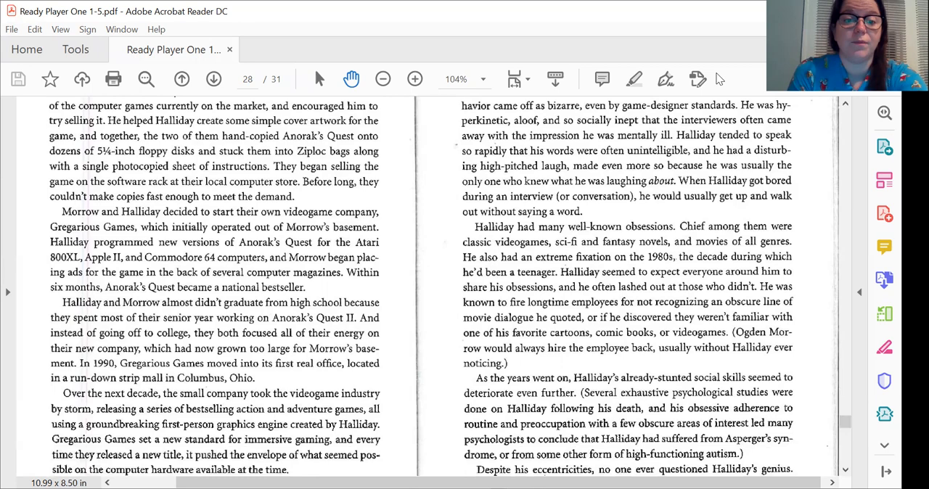
- Scroll down while reading until the spread of pages 56–57 (page 29 of 31) is in view
scroll(down, 3)
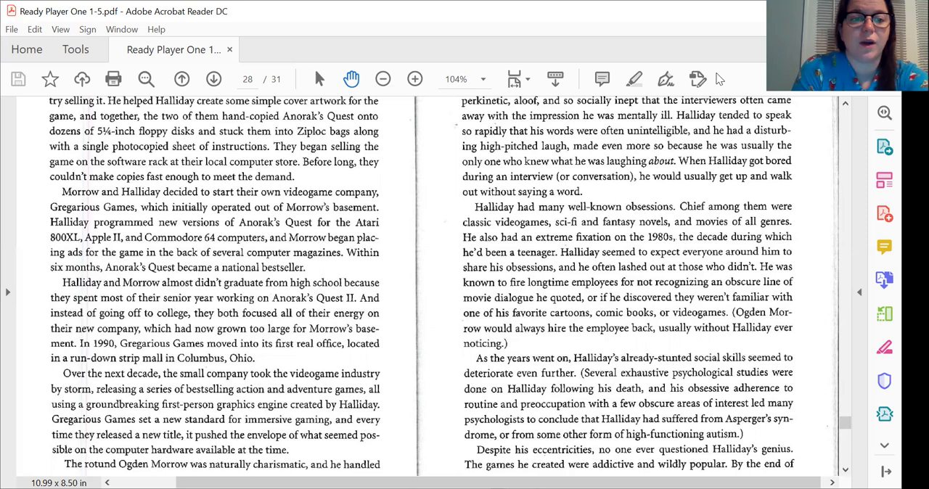
scroll(down, 3)
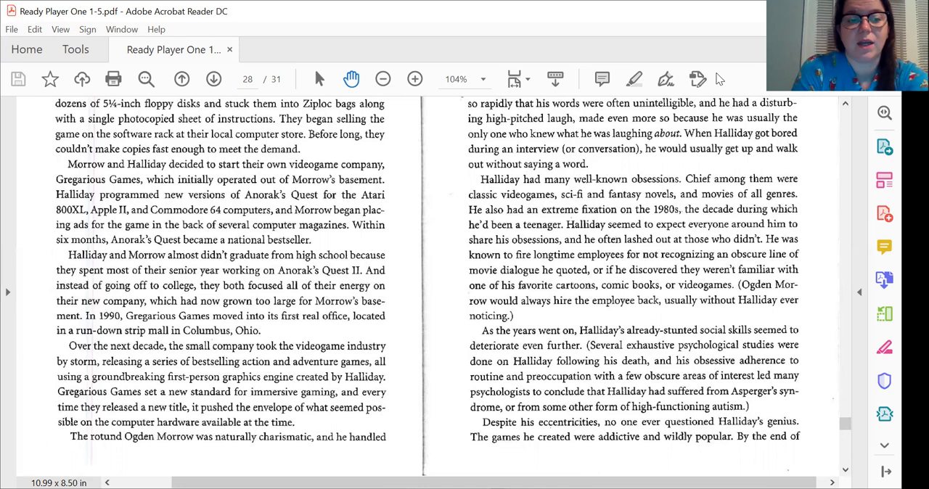
scroll(down, 3)
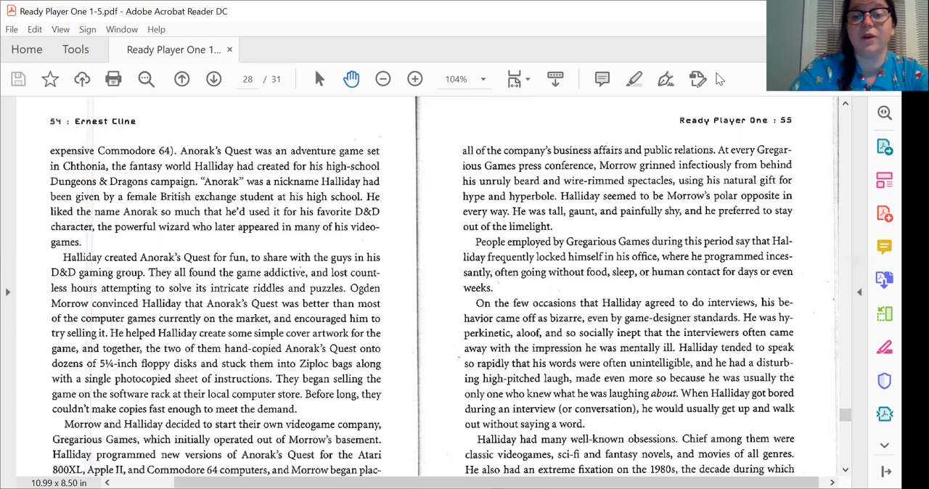
scroll(down, 3)
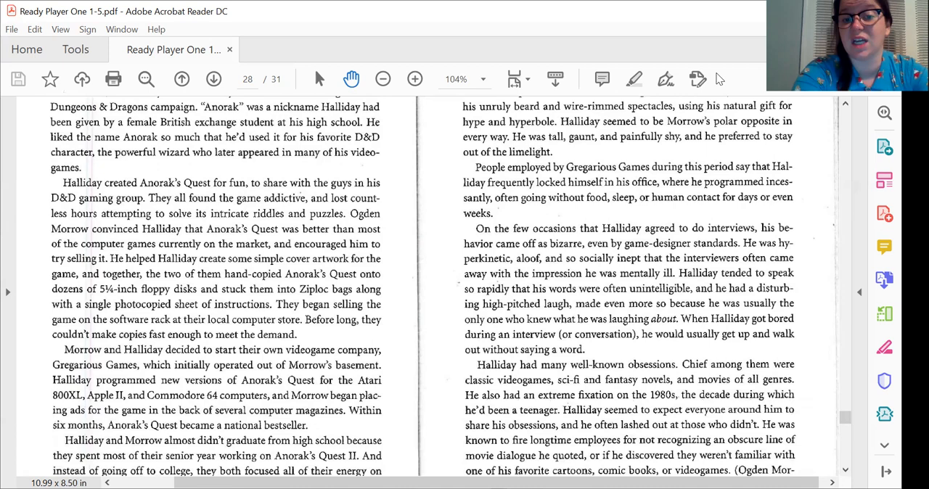
scroll(down, 3)
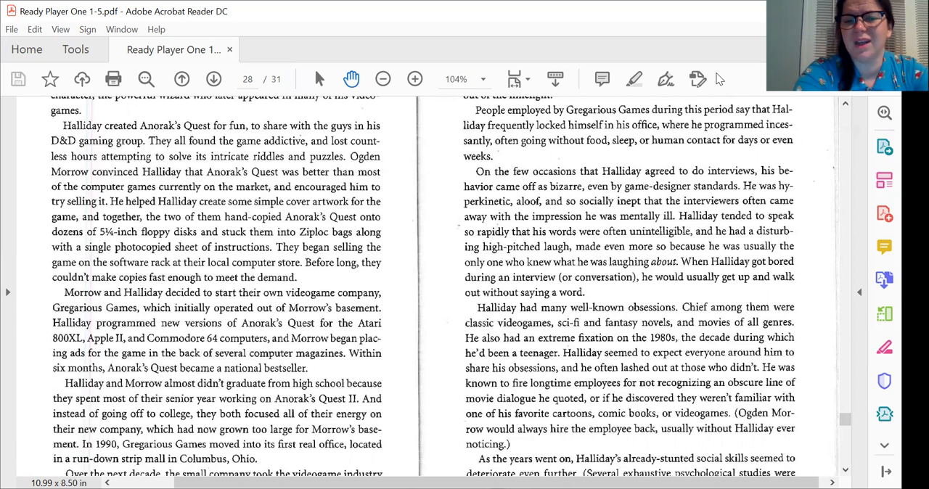
scroll(down, 3)
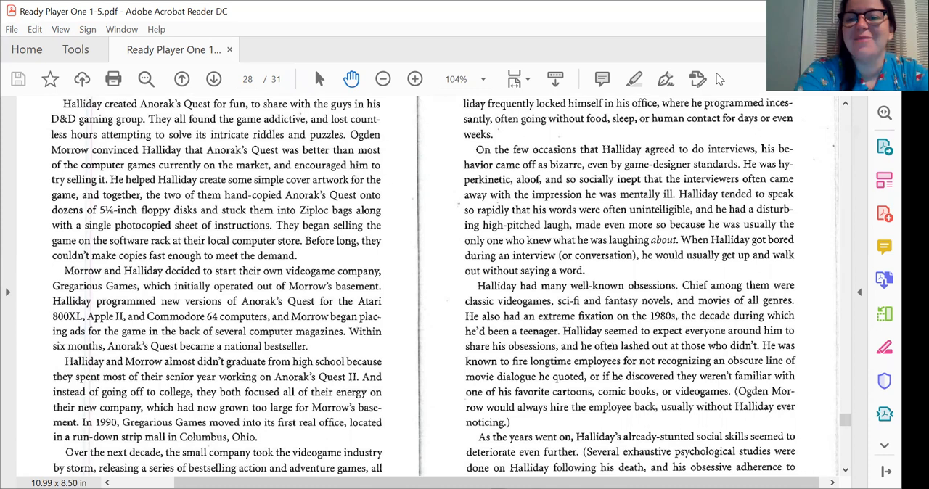
scroll(down, 3)
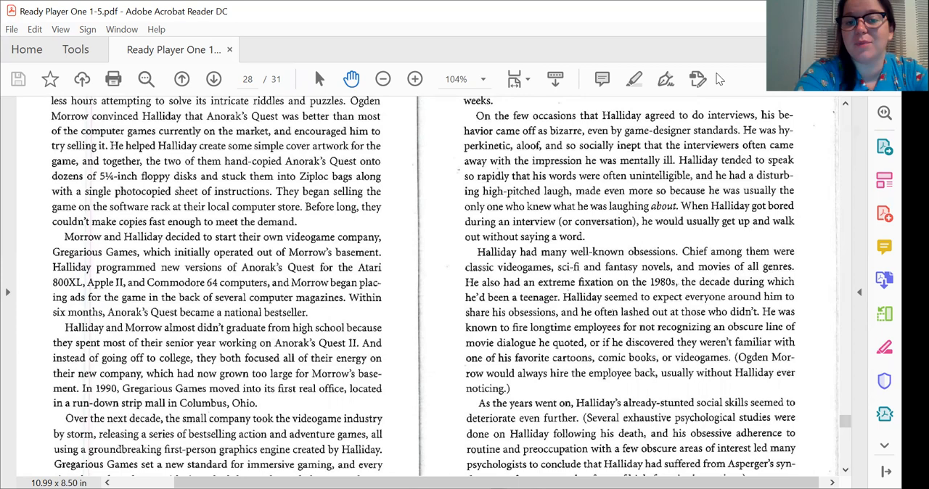
scroll(down, 3)
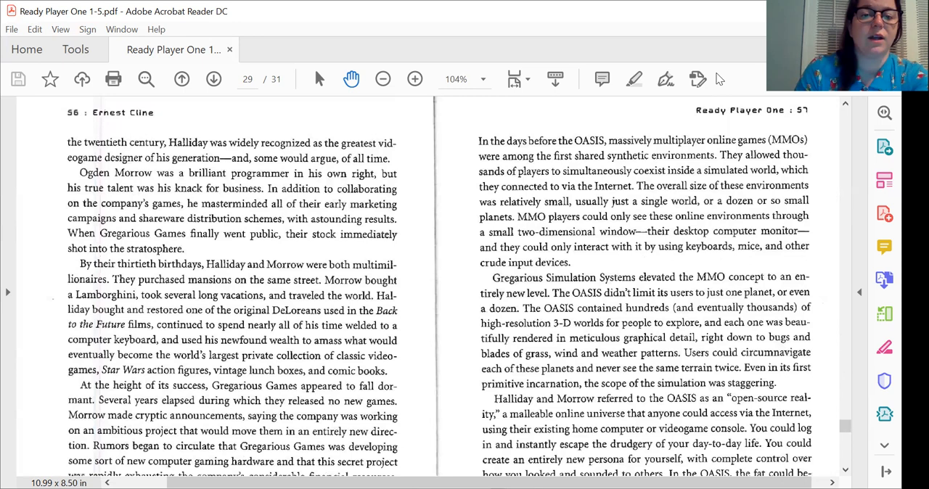
scroll(down, 3)
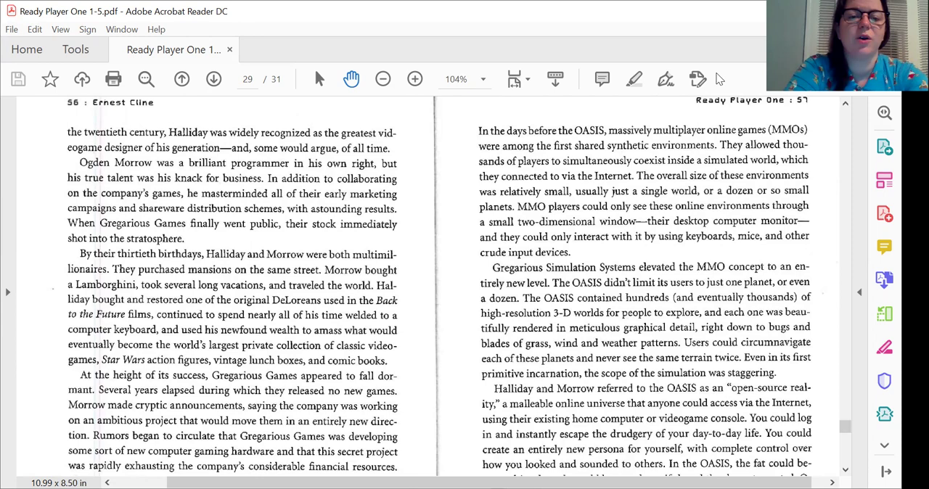
scroll(down, 3)
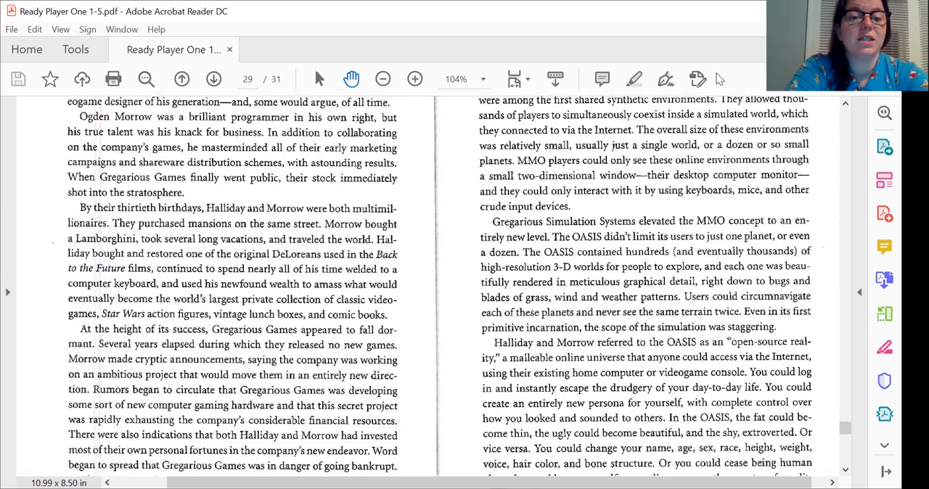
scroll(down, 3)
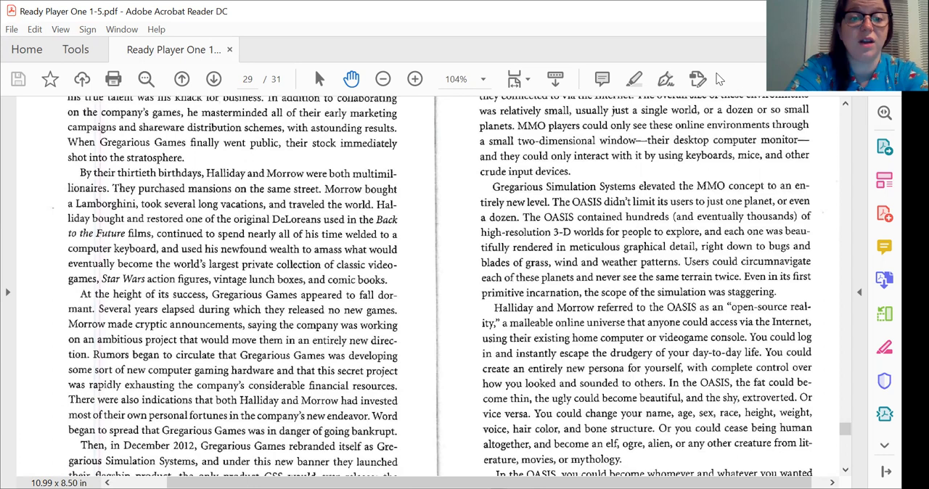
scroll(down, 3)
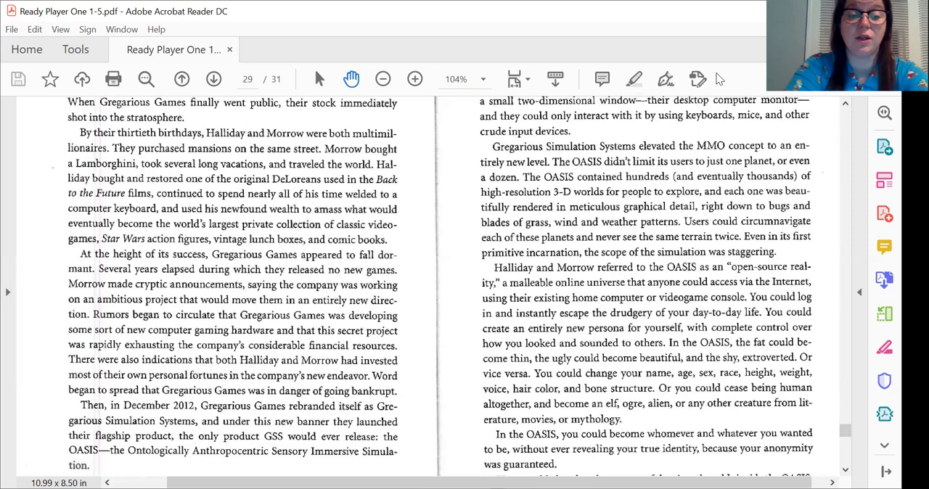
scroll(down, 3)
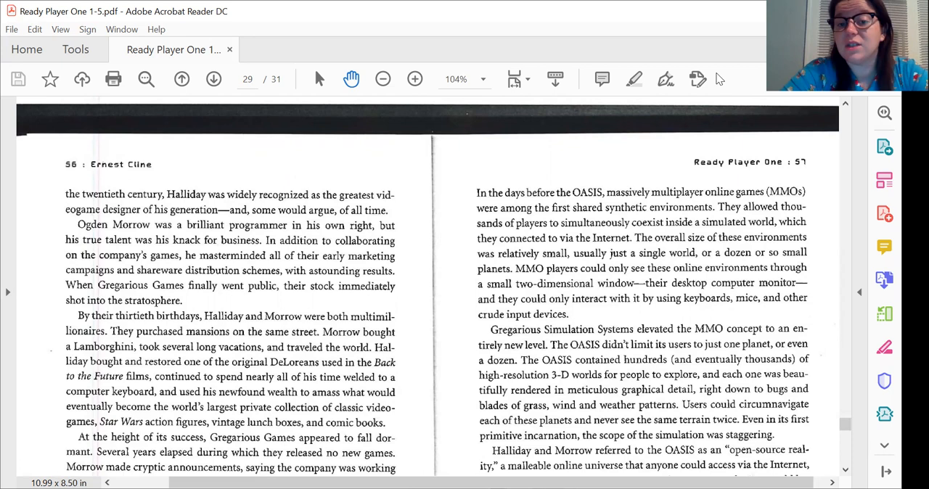
scroll(down, 3)
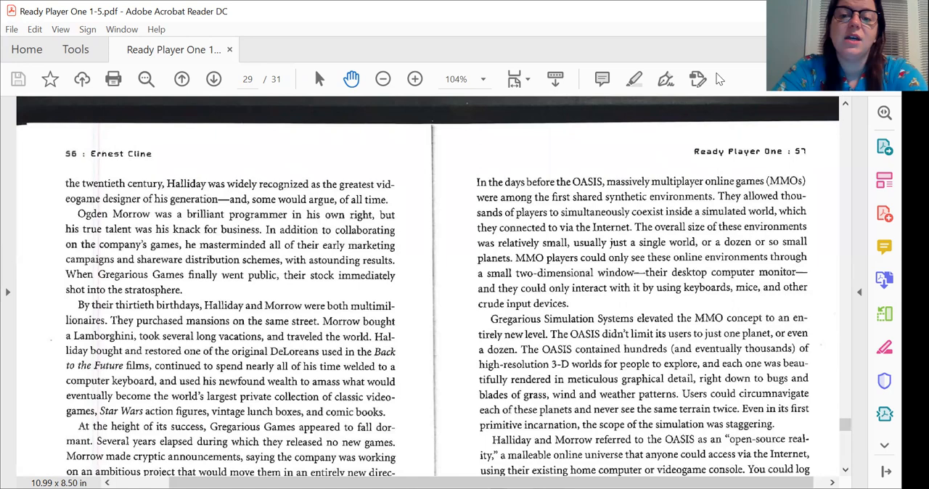
scroll(down, 3)
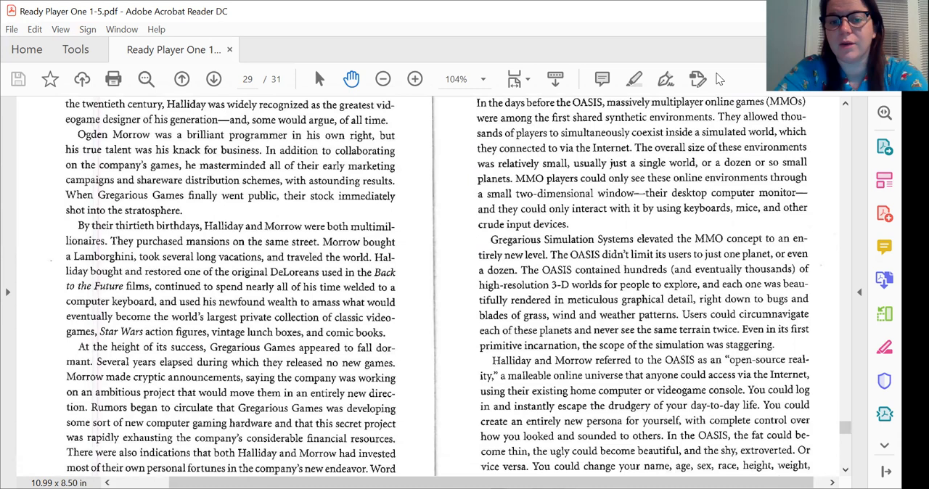
scroll(down, 3)
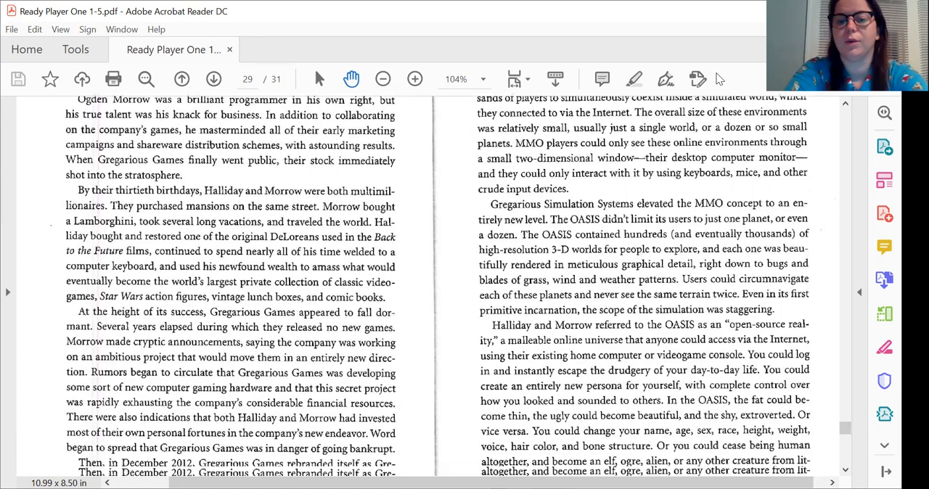
scroll(down, 3)
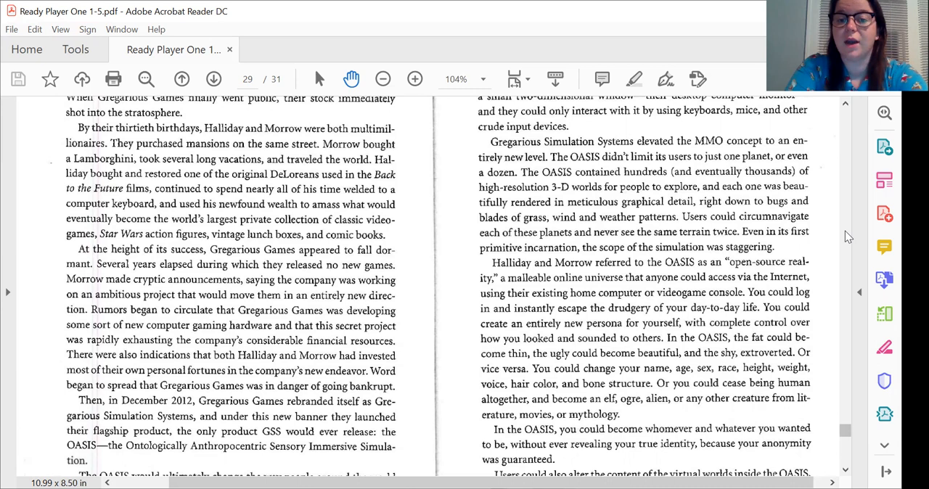
scroll(down, 3)
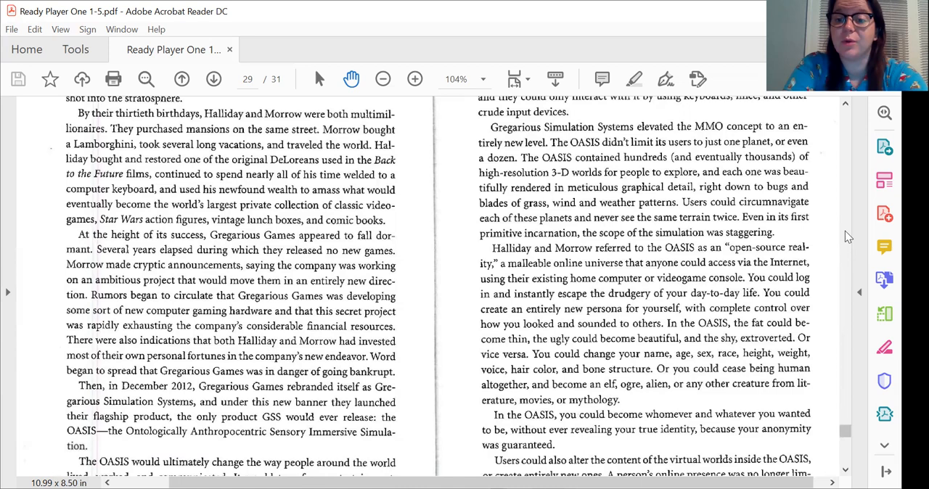
scroll(down, 3)
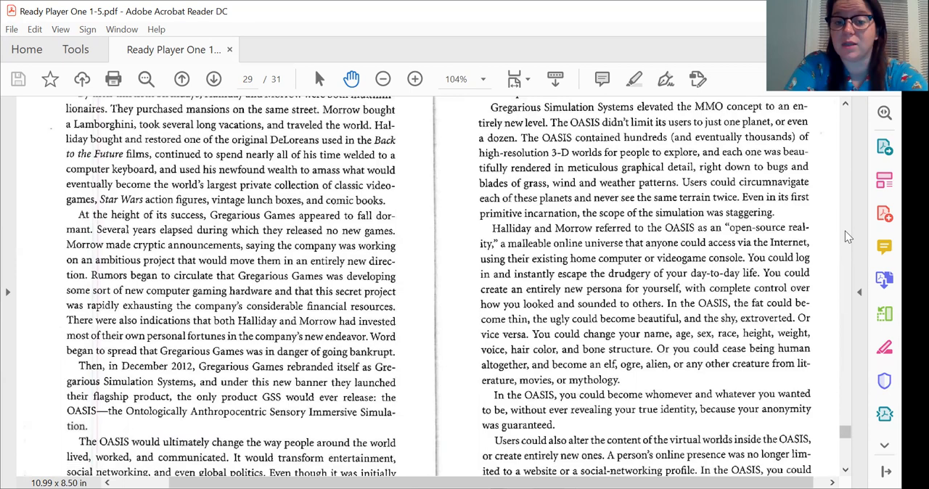
scroll(down, 3)
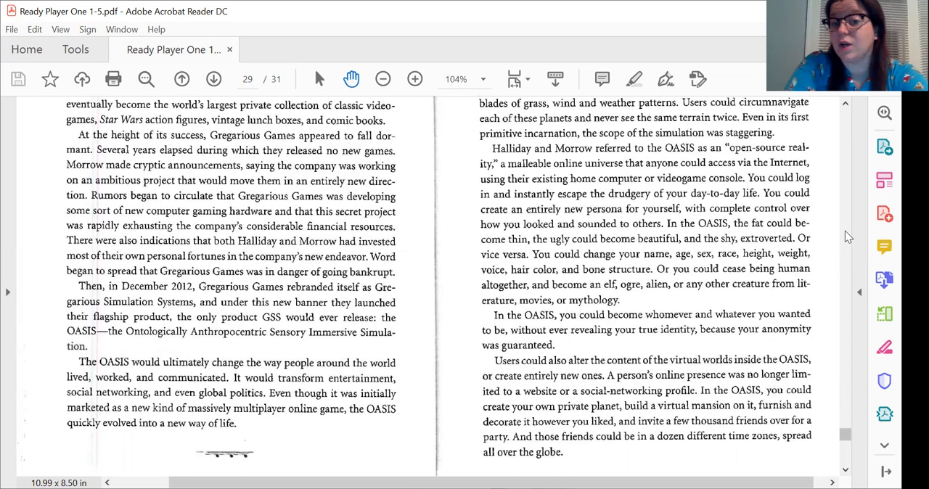
scroll(down, 3)
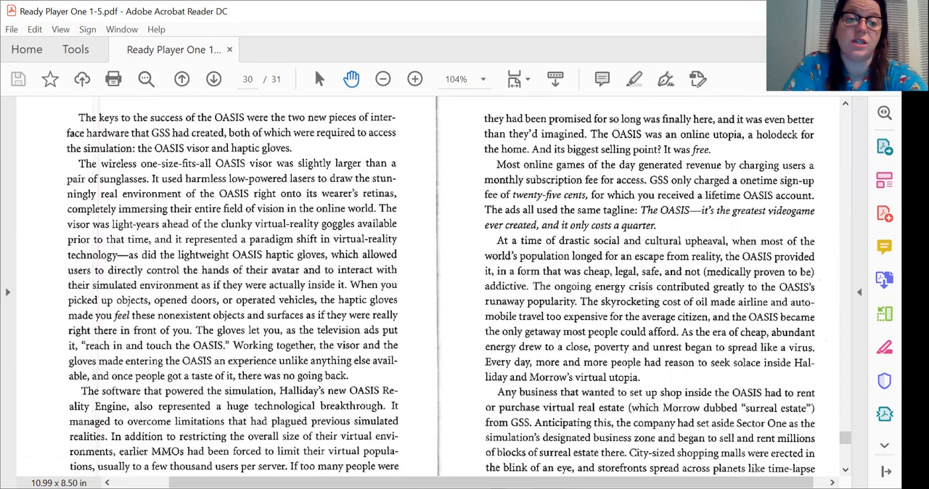
scroll(down, 3)
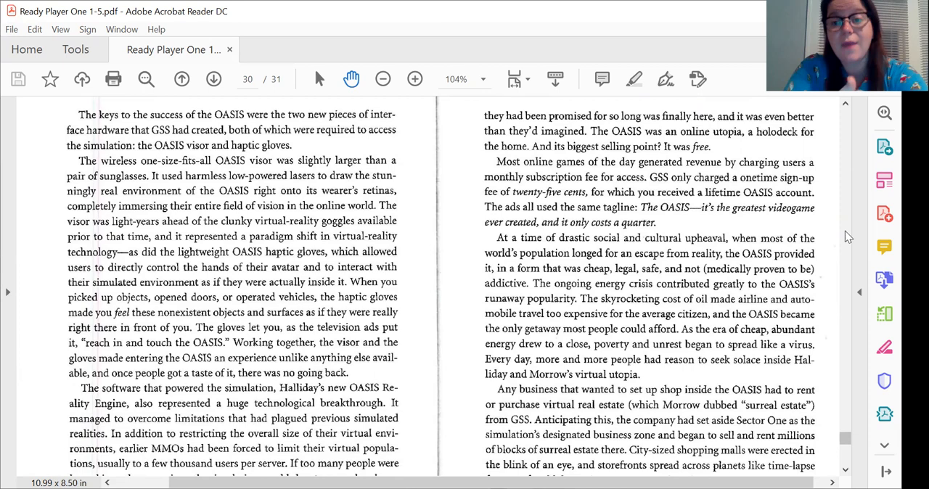
scroll(down, 3)
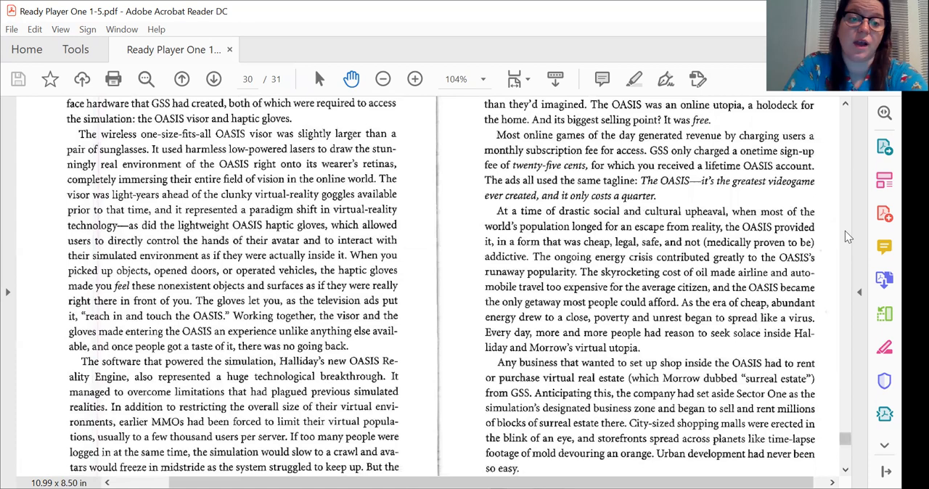
scroll(down, 3)
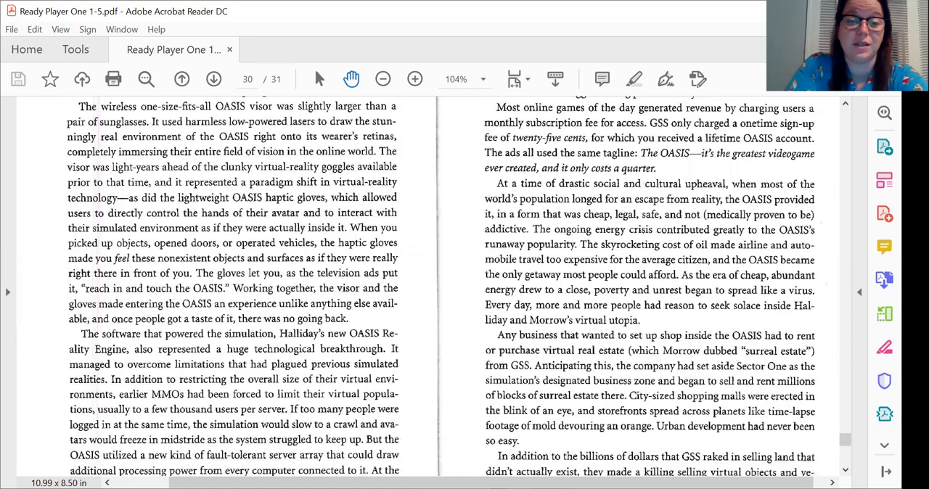
scroll(down, 3)
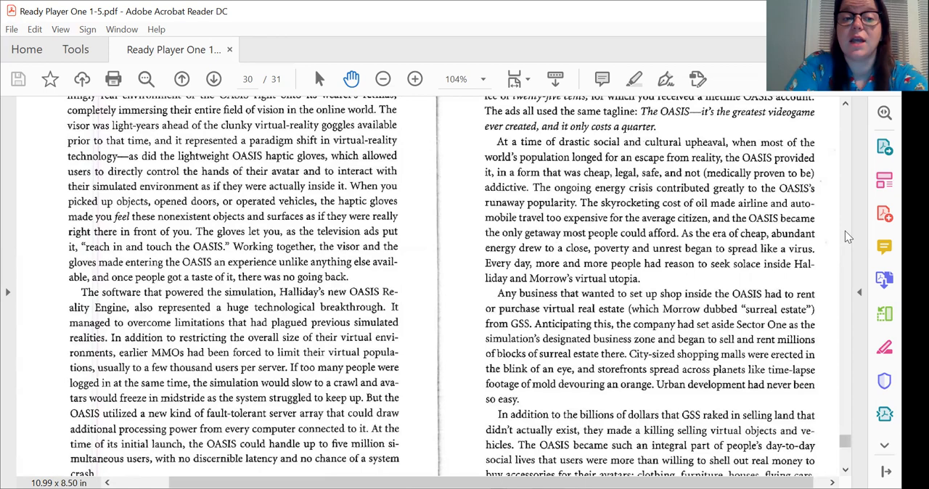
scroll(down, 3)
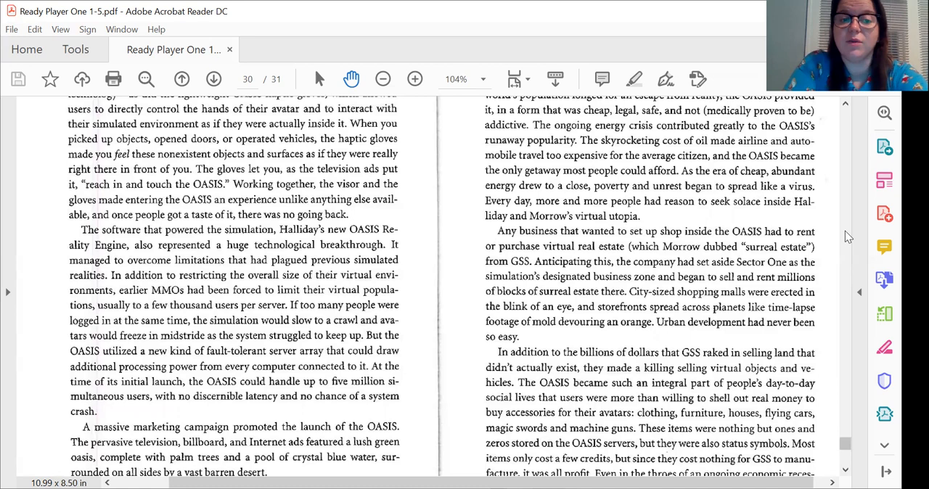
scroll(down, 3)
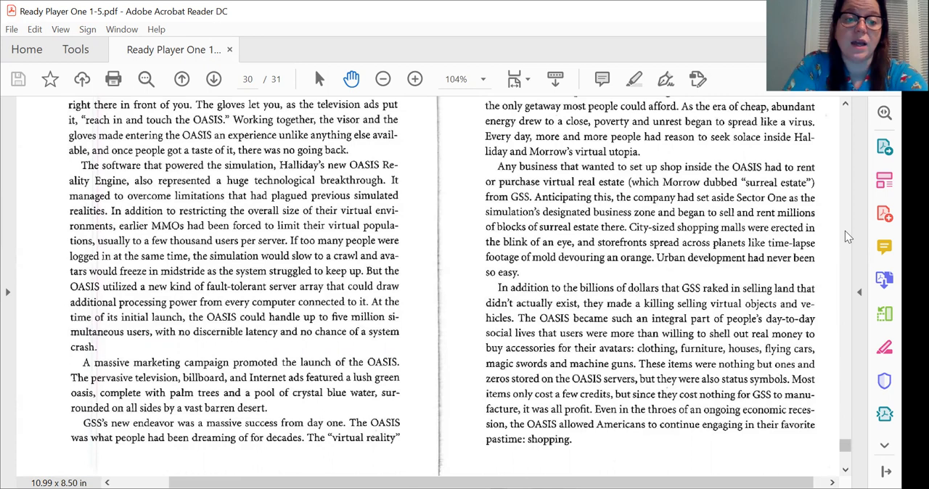
scroll(down, 3)
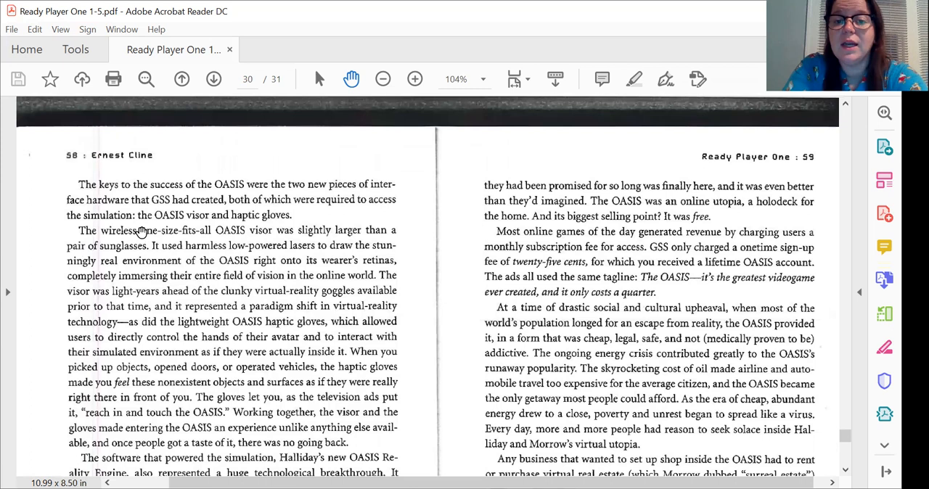
scroll(down, 3)
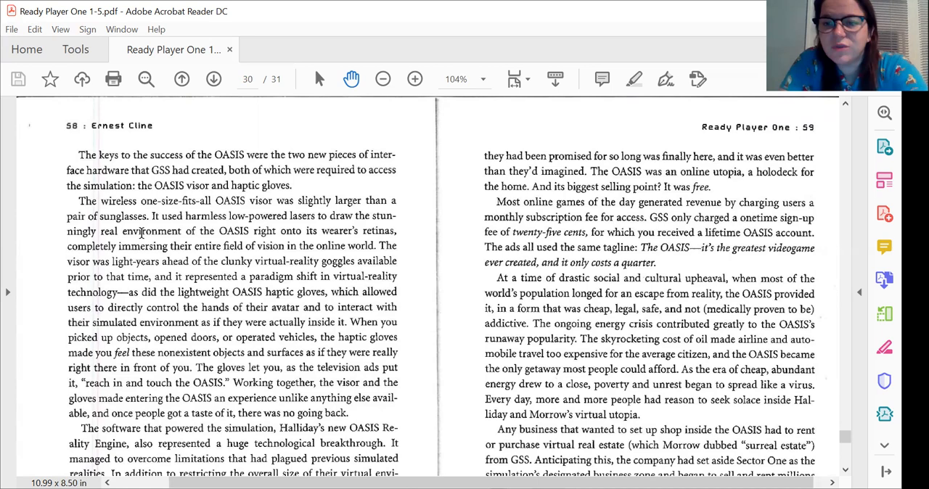
scroll(down, 3)
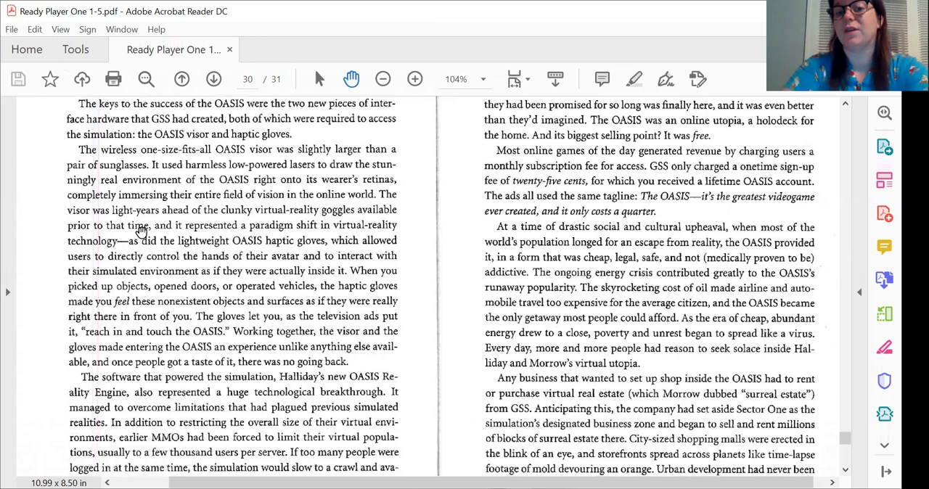
scroll(down, 3)
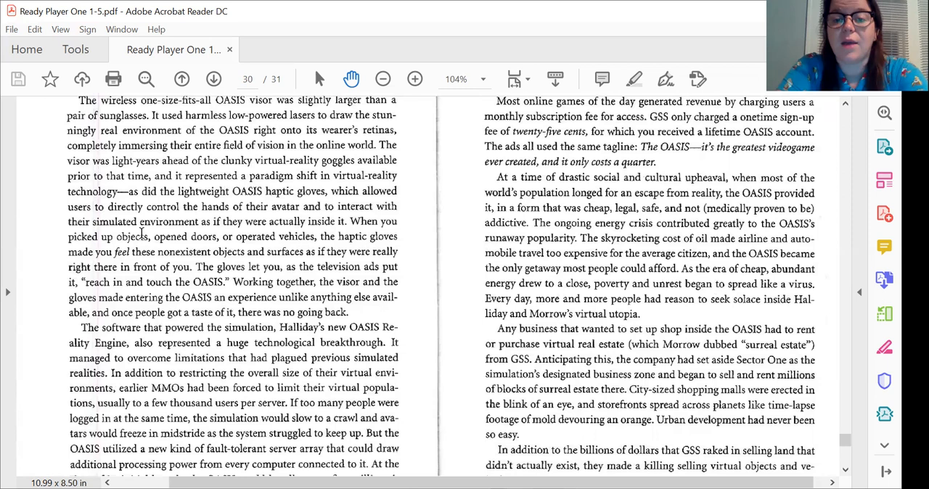
scroll(down, 3)
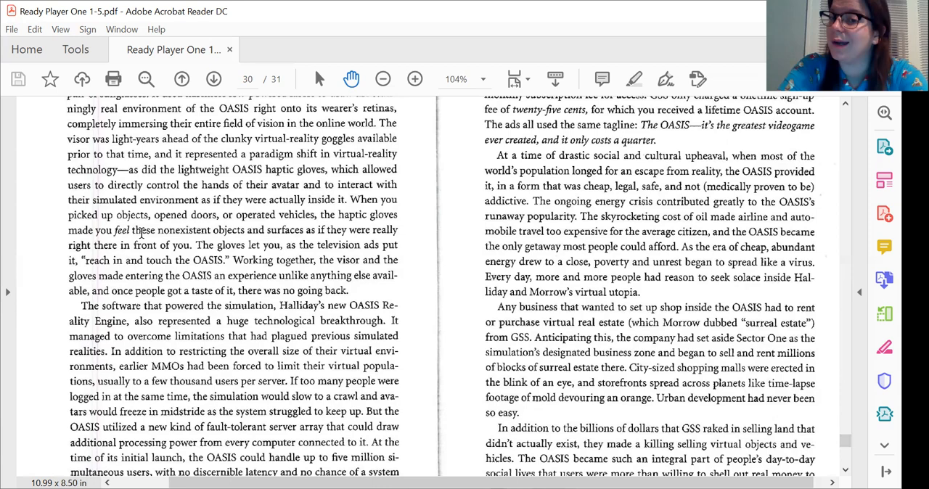
scroll(down, 3)
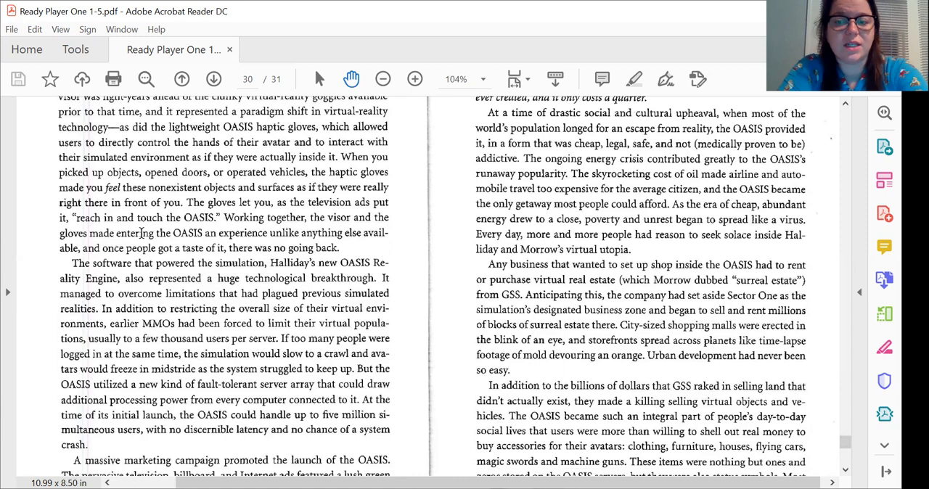
scroll(down, 3)
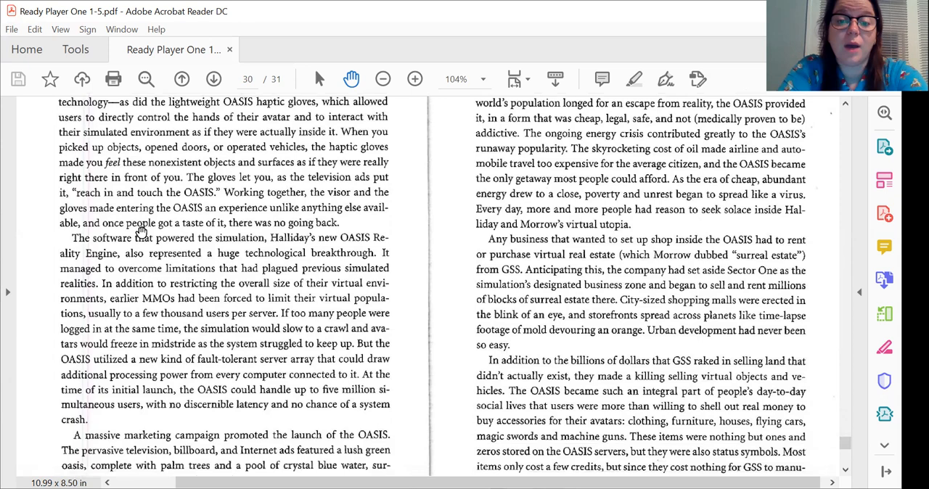
scroll(down, 3)
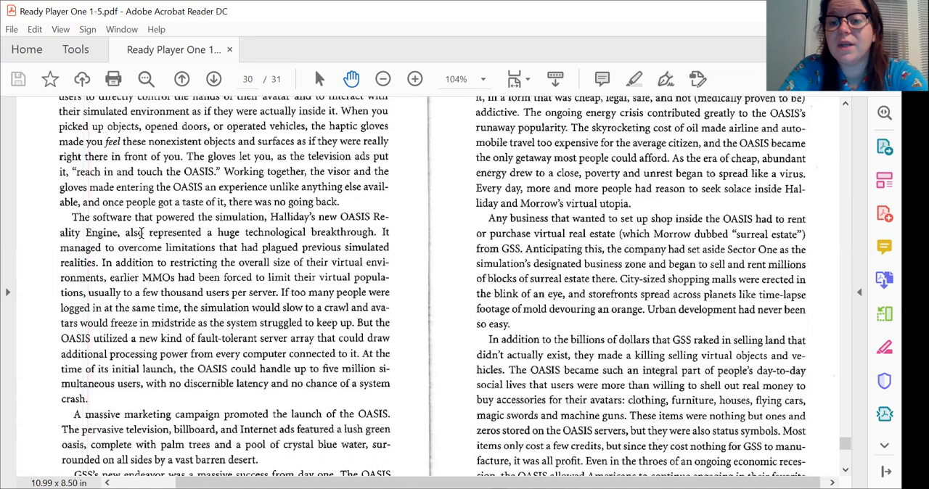
scroll(down, 3)
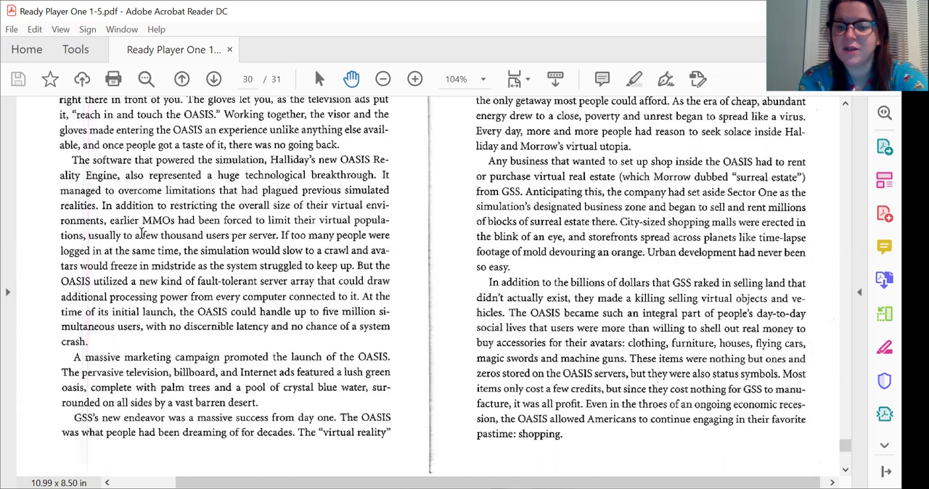
- Advance to page 31 of 31, showing page 60 and the start of chapter 0006
click(216, 79)
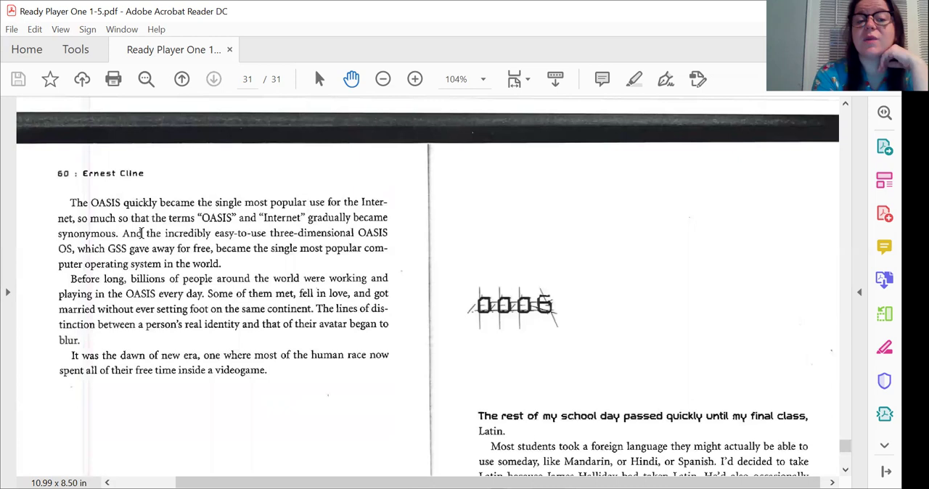